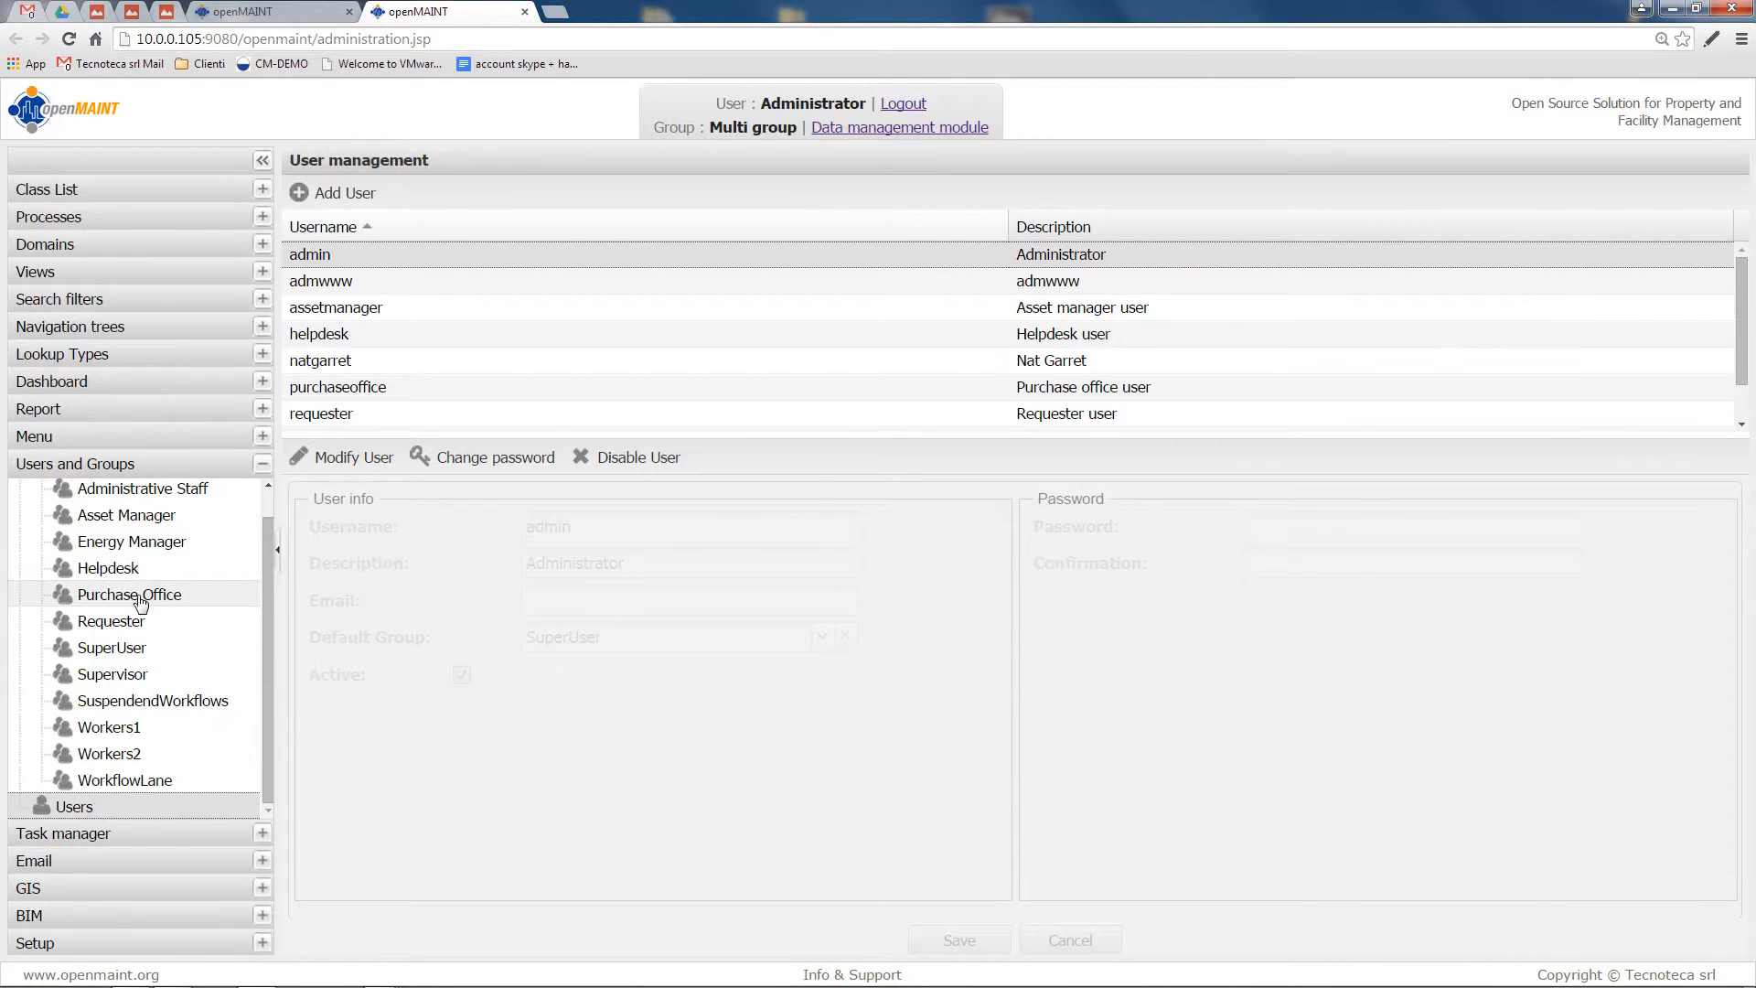
Select the Purchase Office group to see purchaseoffice as its only member
{"action": "left_click", "coordinate": [128, 592]}
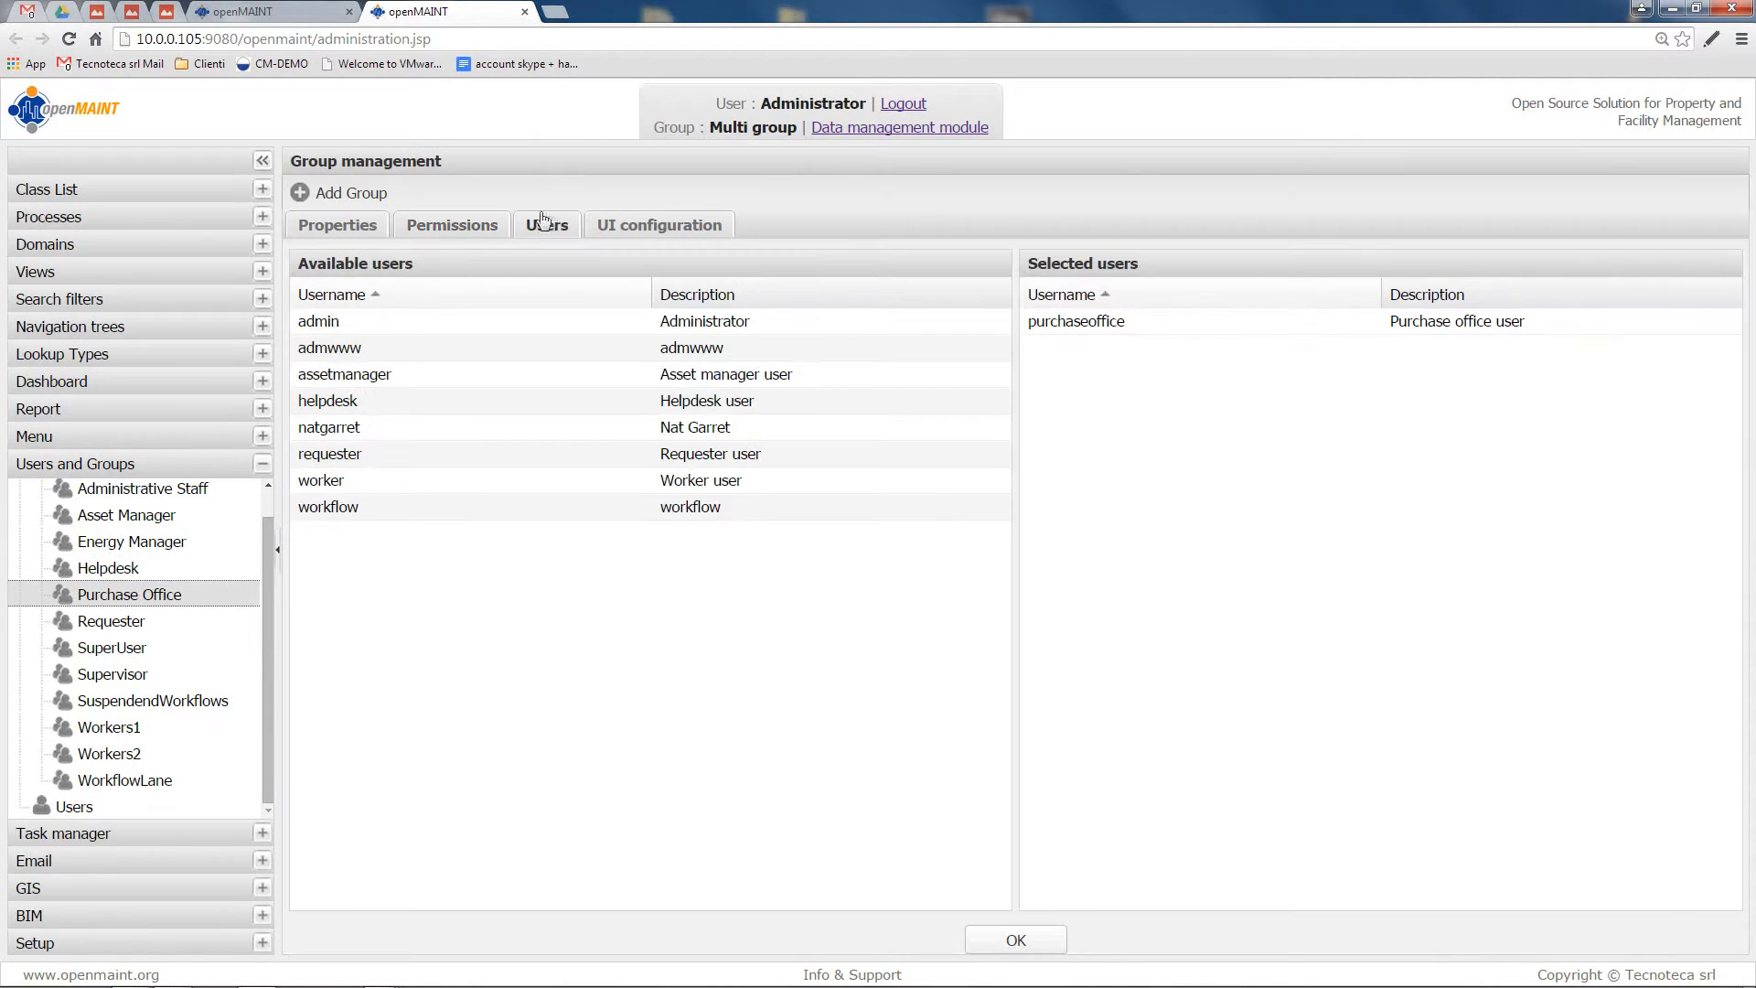
{"action": "mouse_move", "coordinate": [924, 649]}
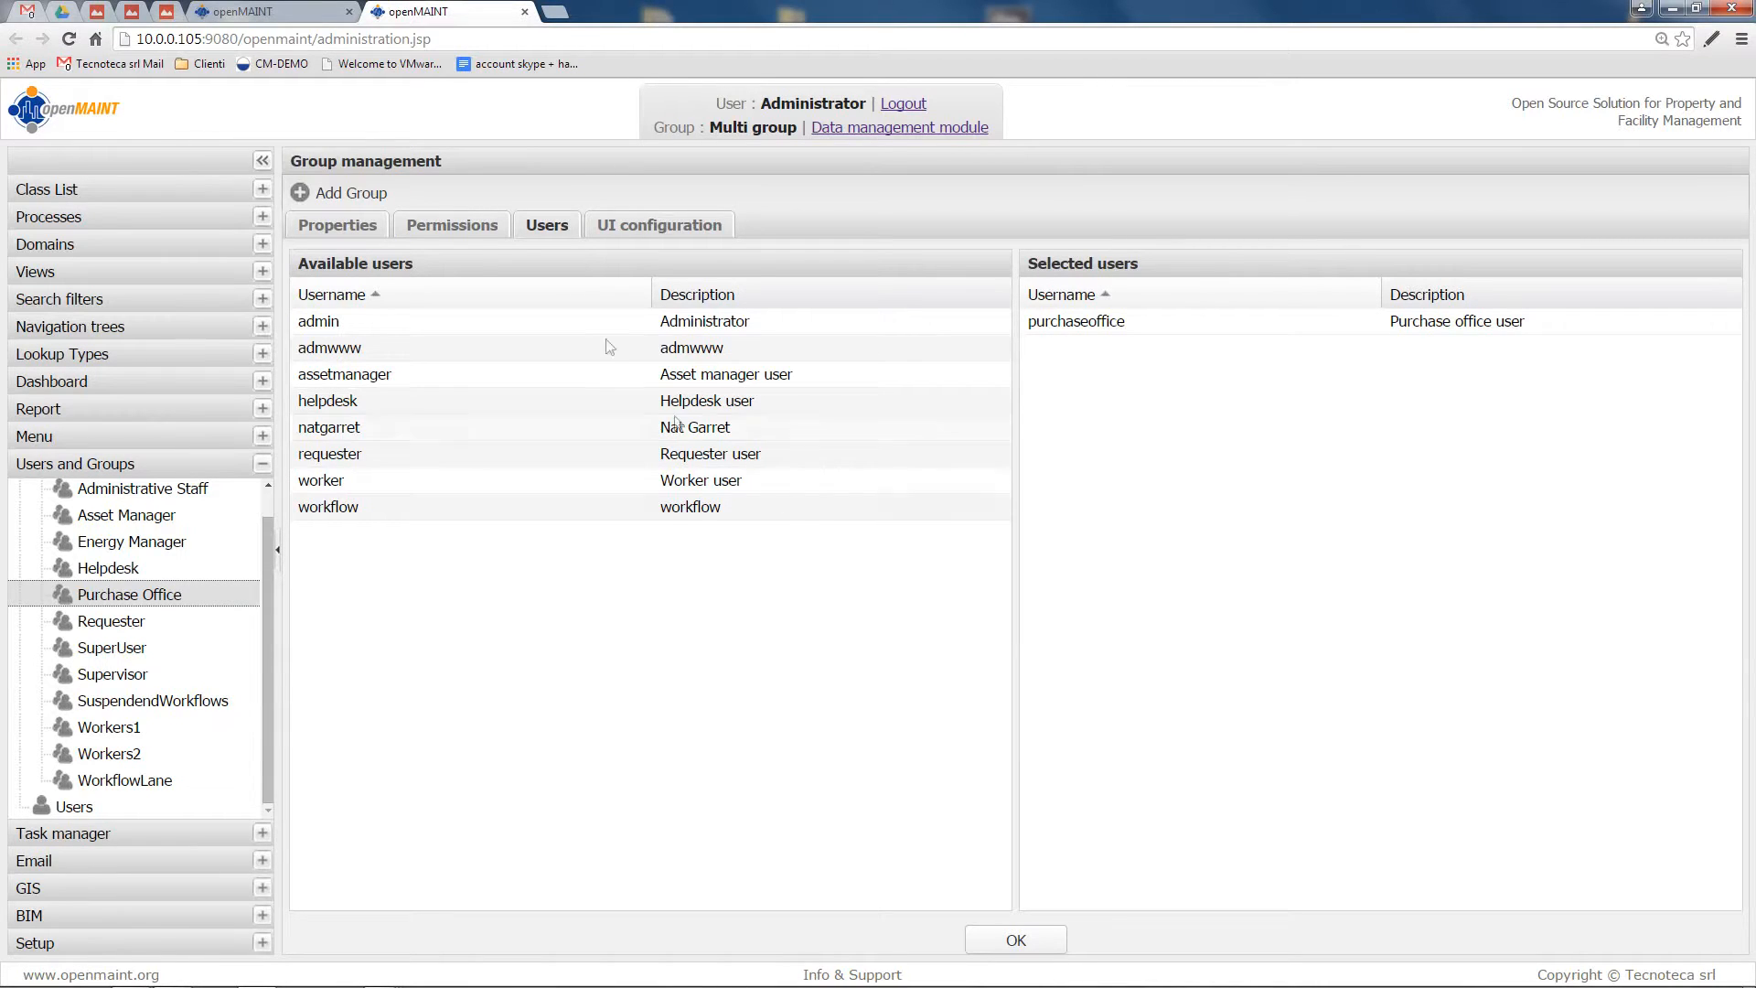
Show Purchase Office's class permissions and the Asset Model buttons-to-disable options
{"action": "left_click", "coordinate": [452, 224]}
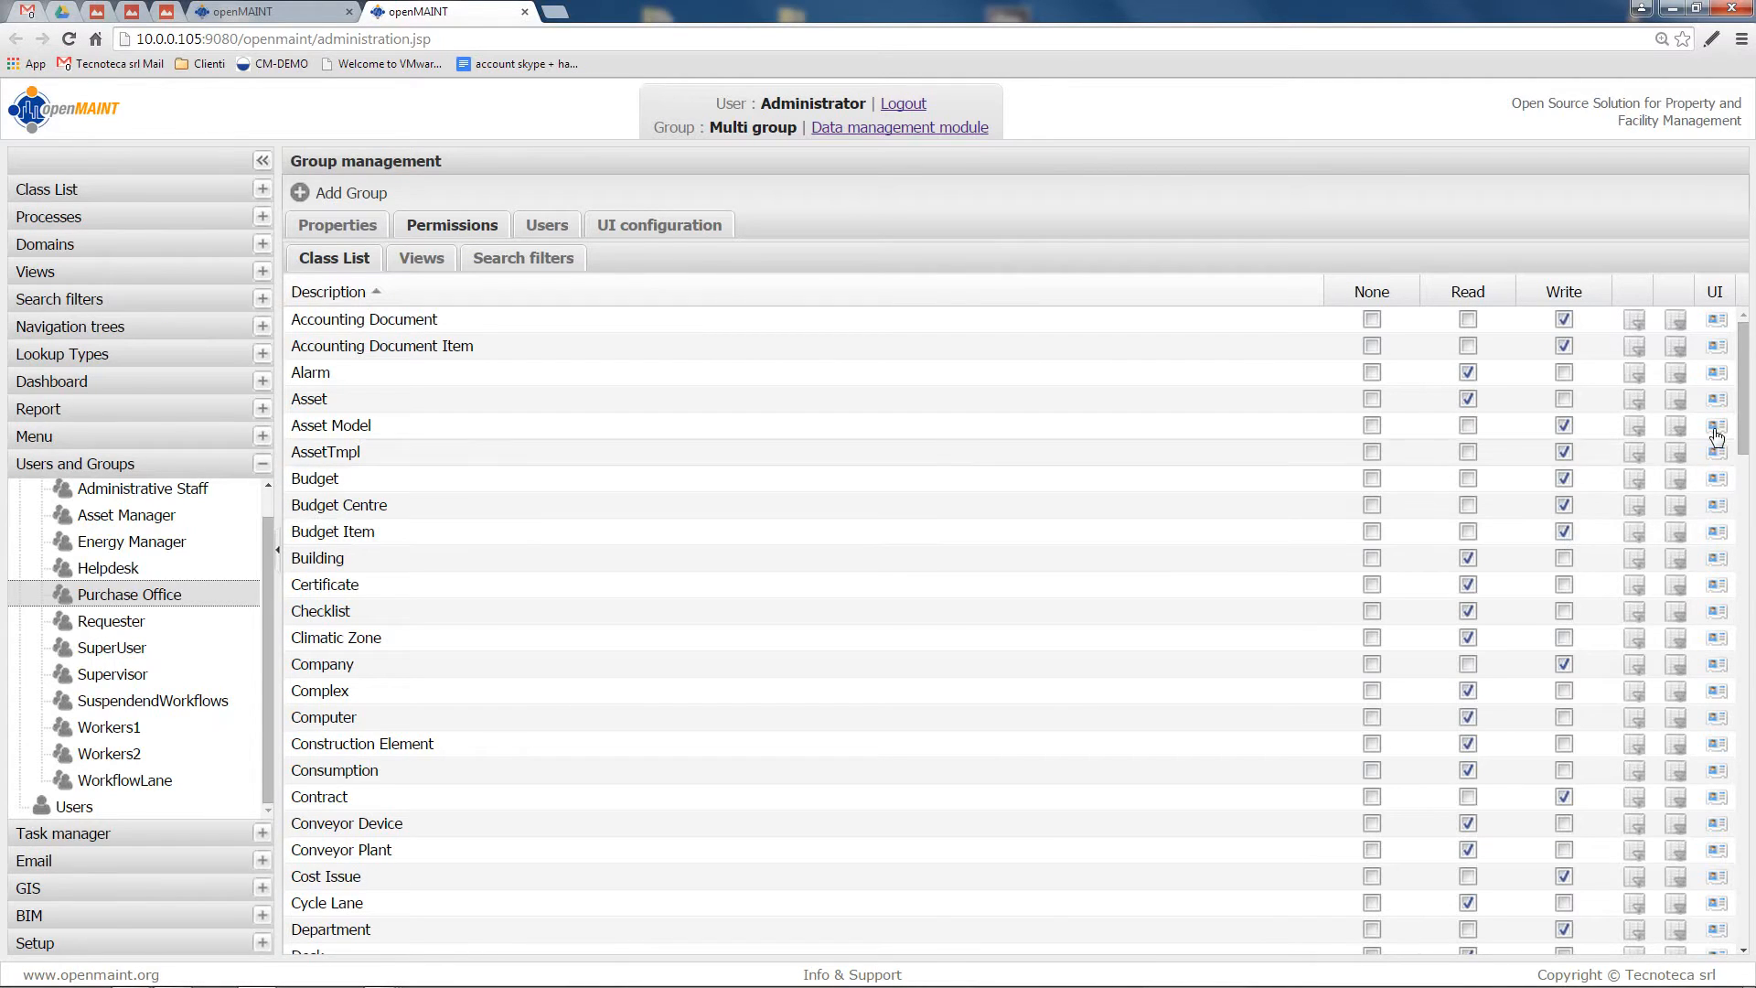
{"action": "left_click", "coordinate": [1718, 426]}
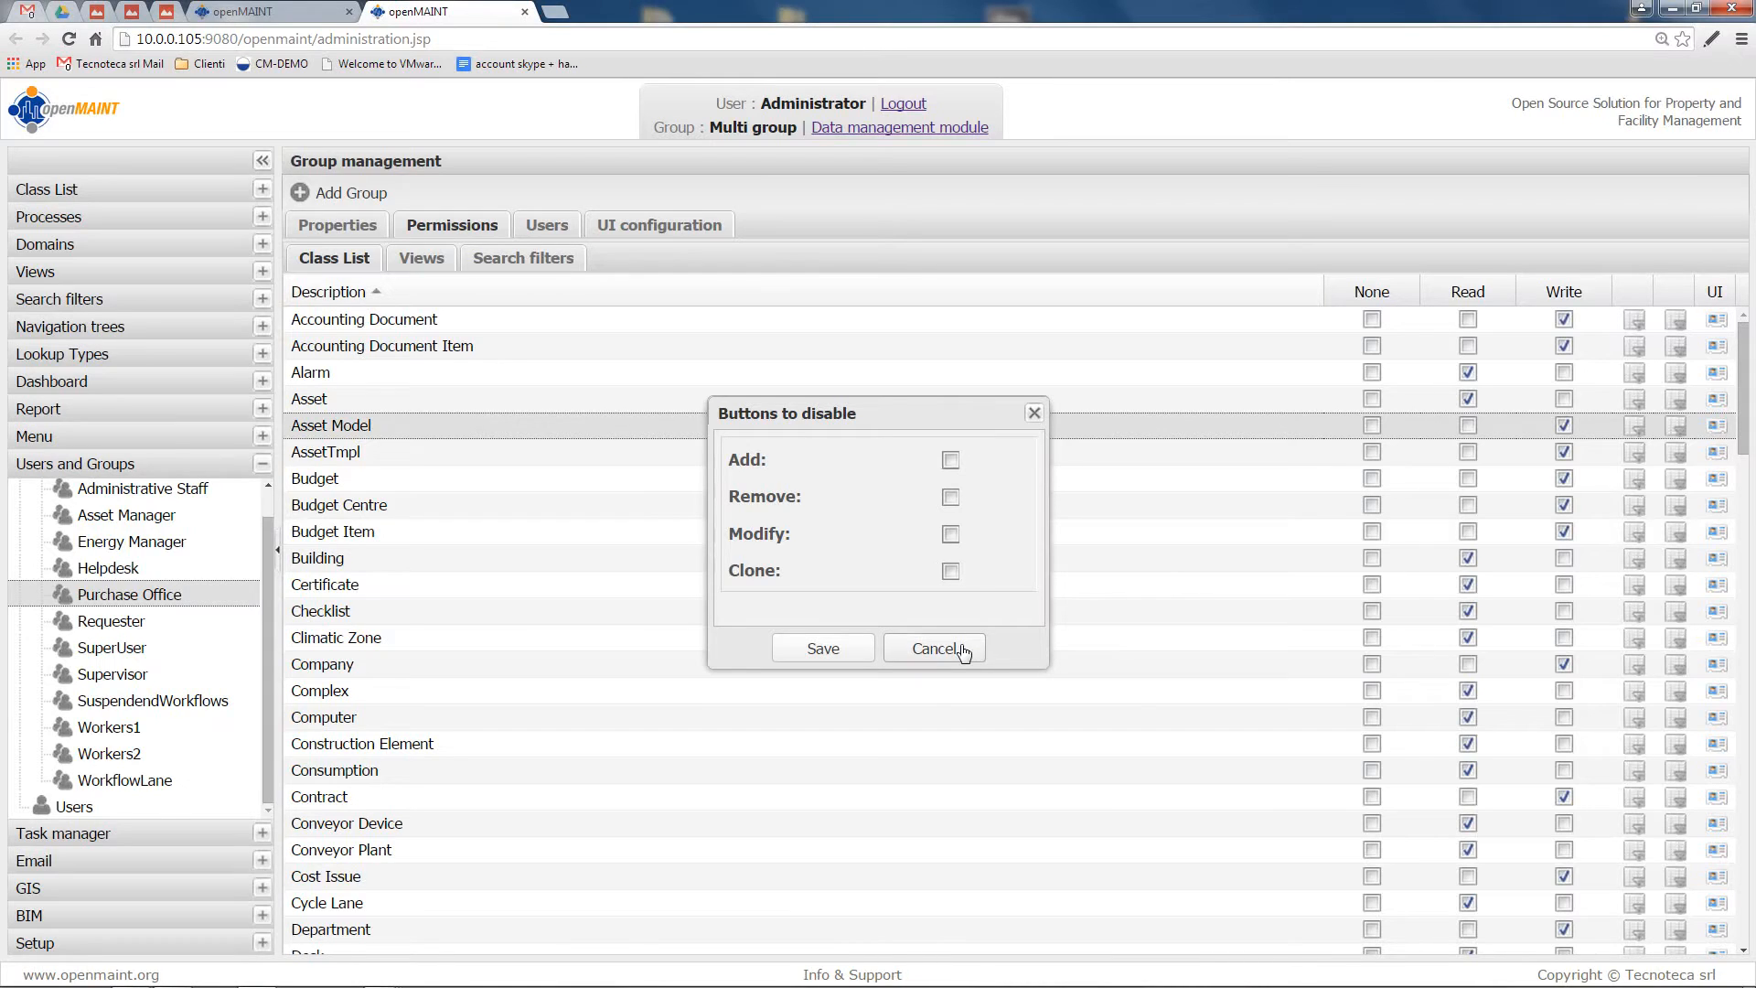
Cancel the disabled-buttons options and view Budget's column privileges, all set to Write
{"action": "left_click", "coordinate": [934, 647]}
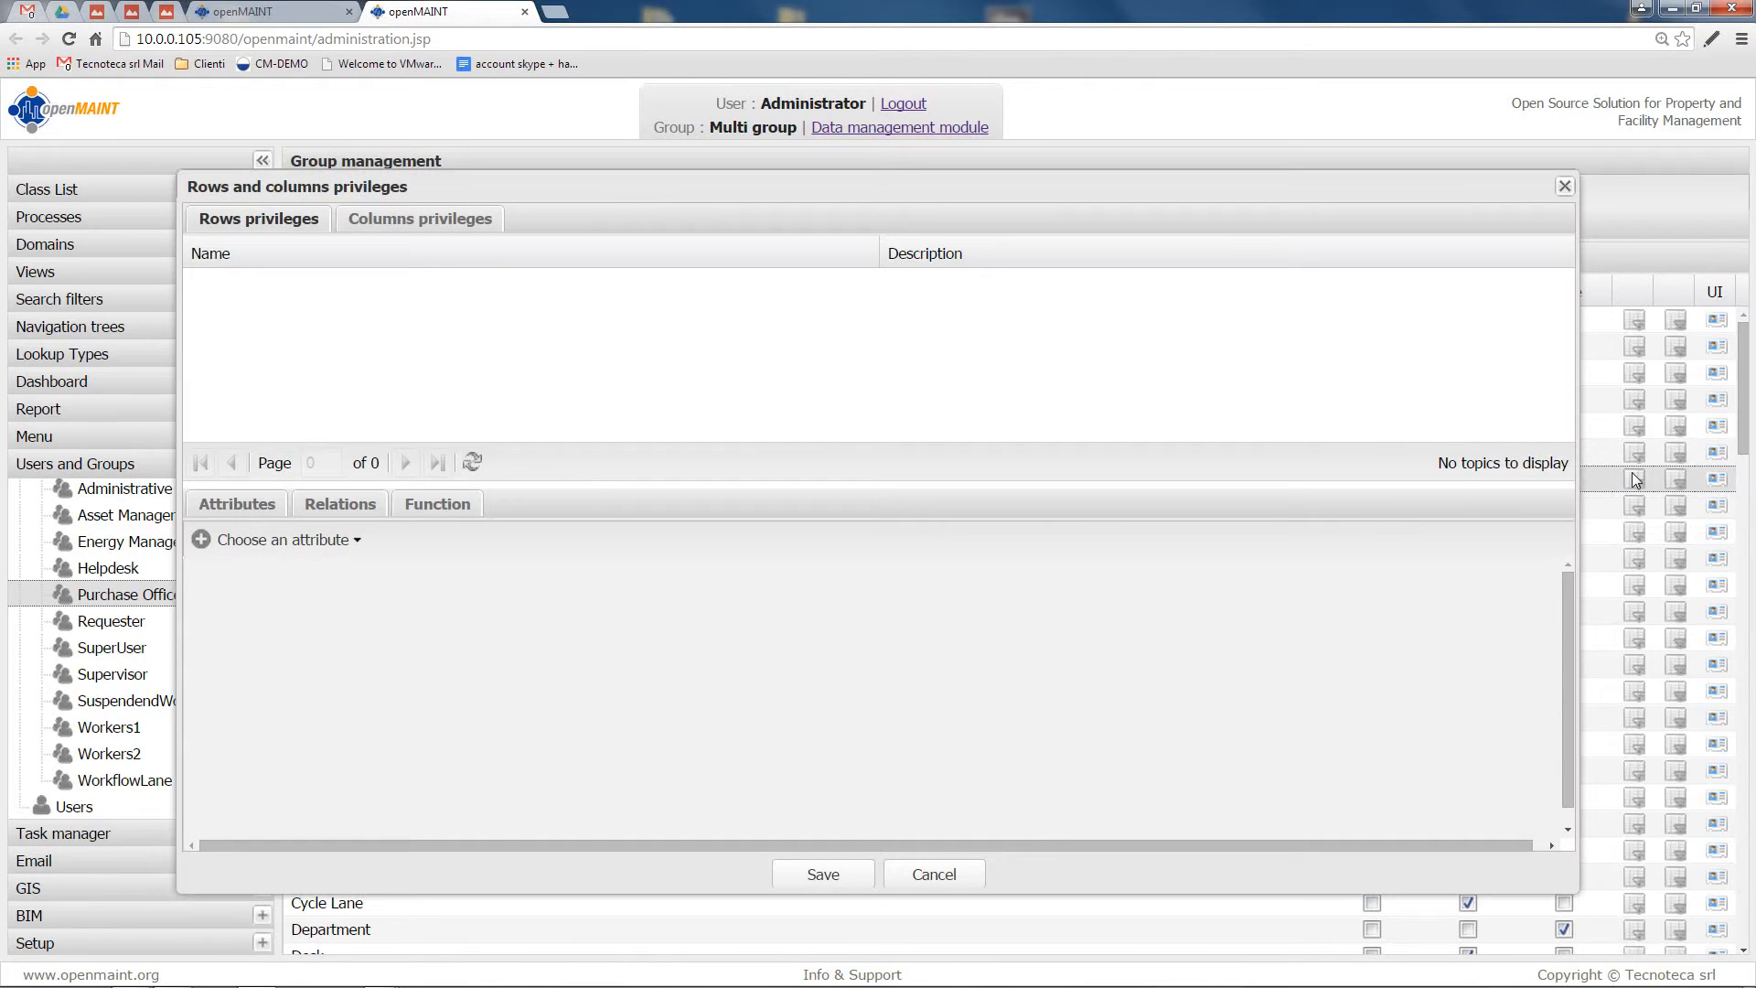
{"action": "mouse_move", "coordinate": [702, 20]}
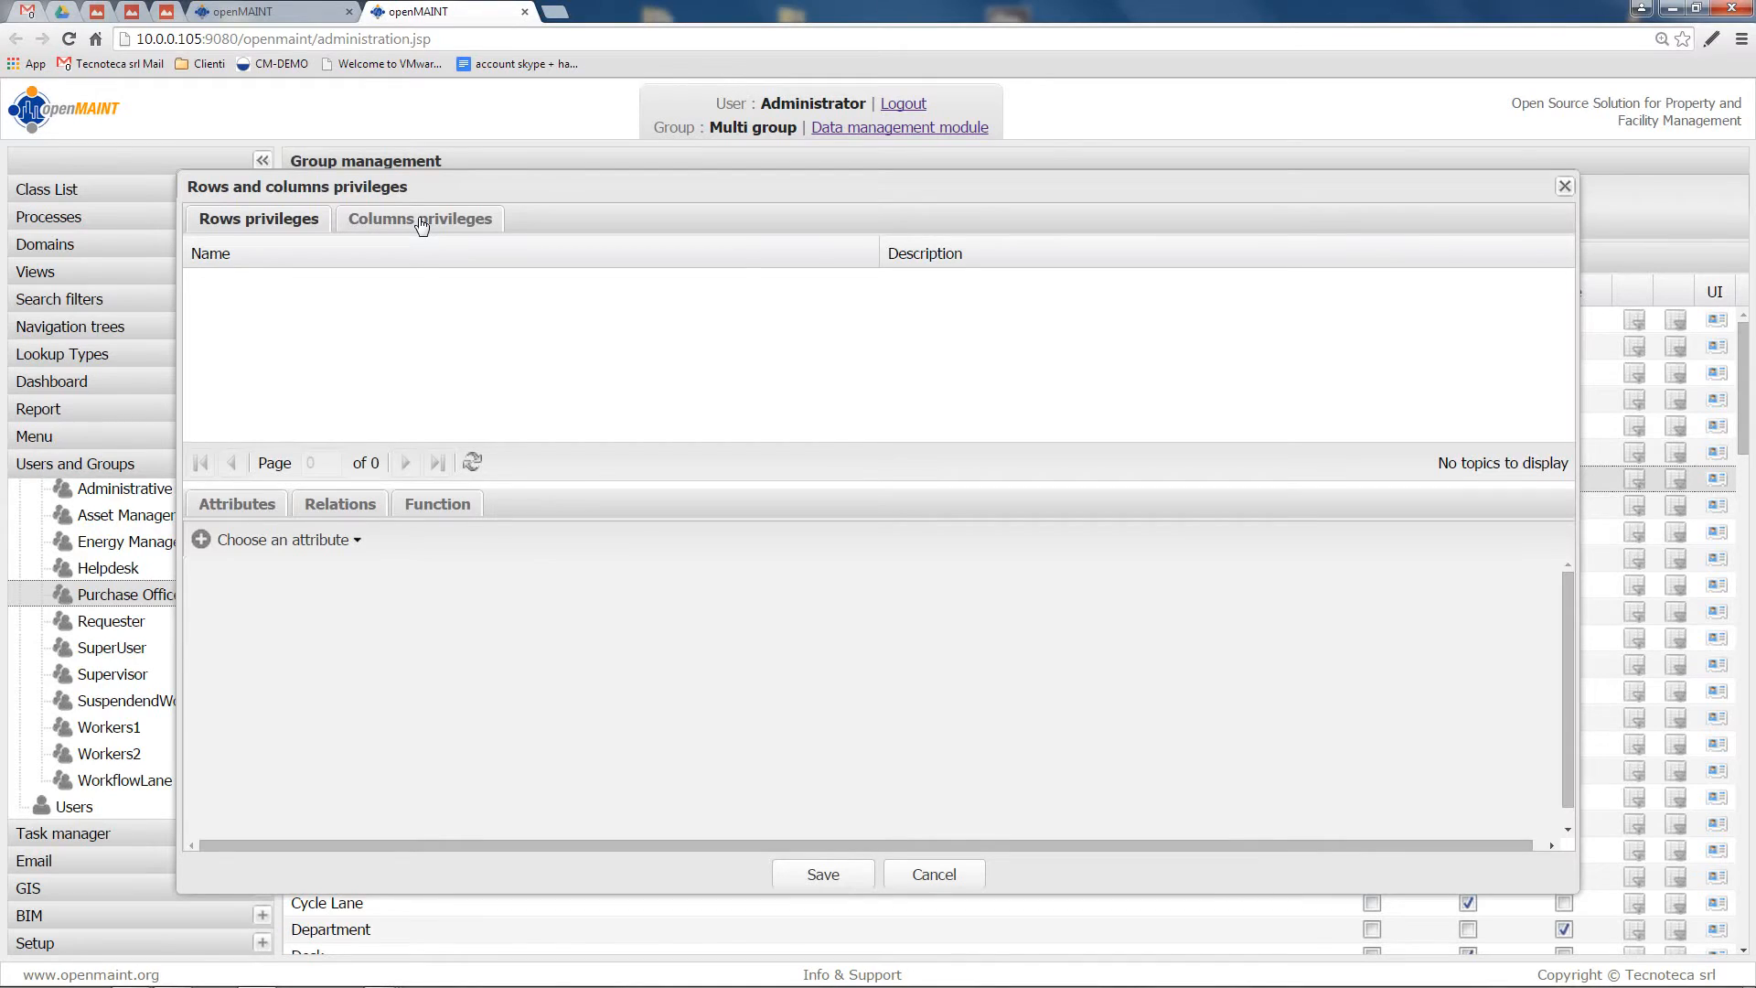
{"action": "left_click", "coordinate": [421, 218]}
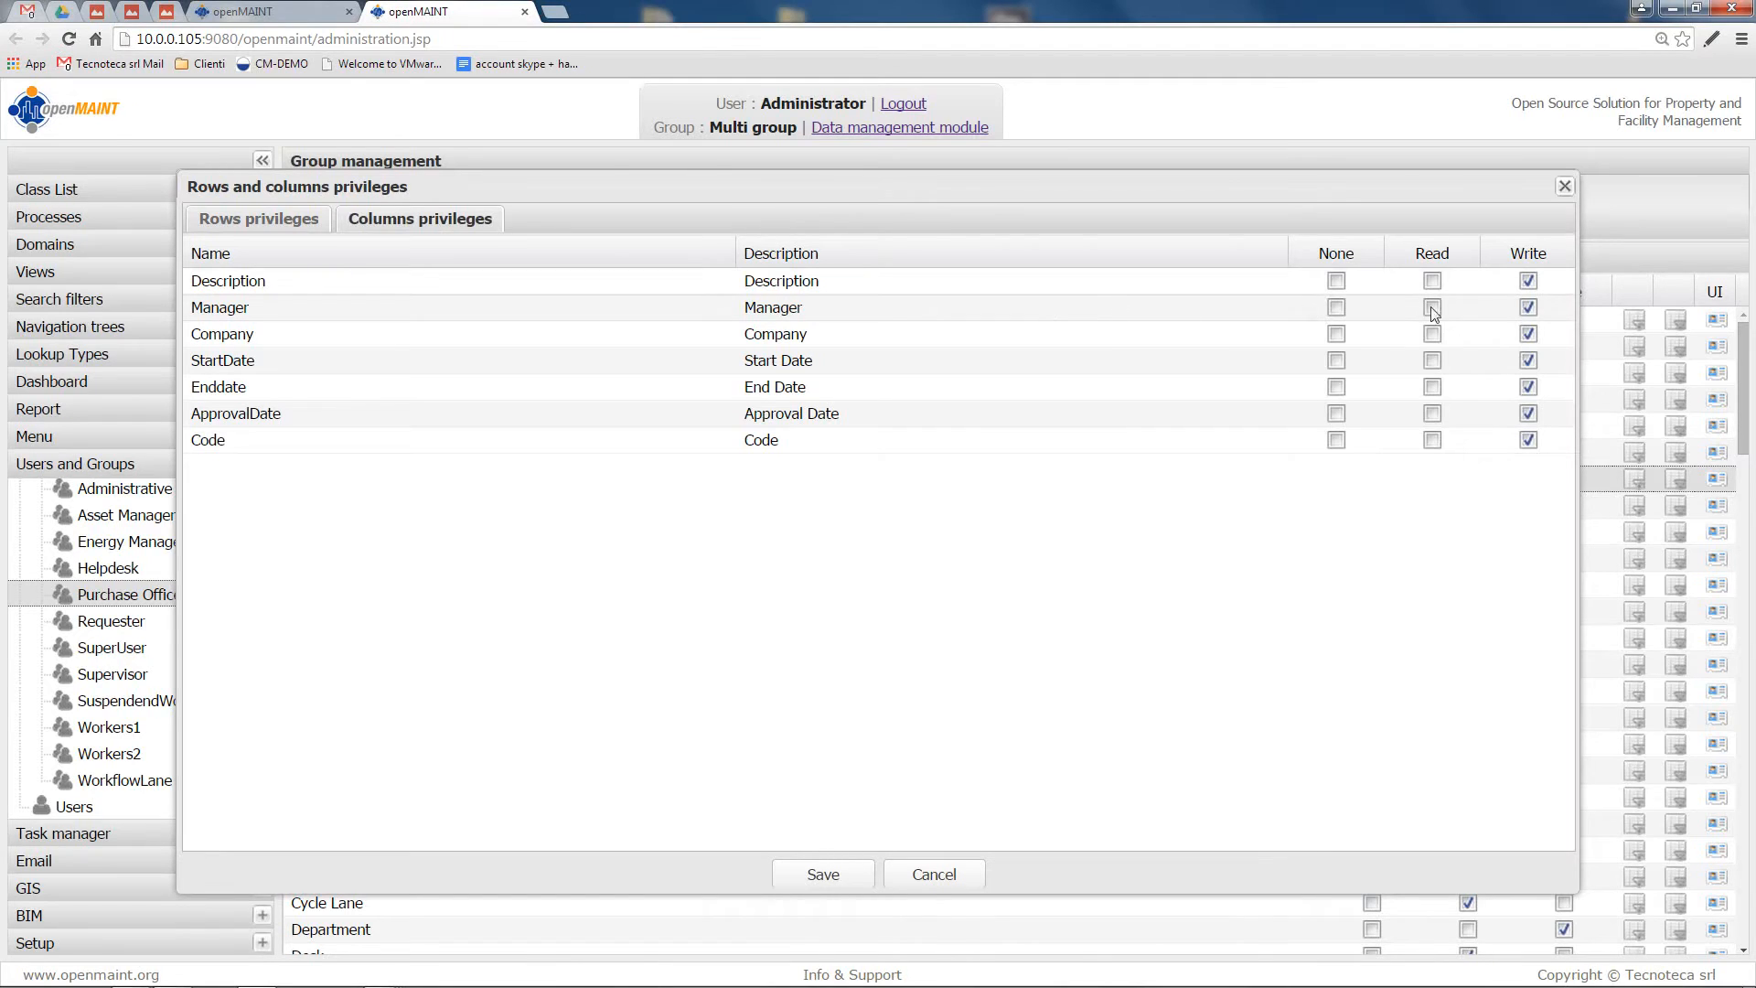
{"action": "mouse_move", "coordinate": [1263, 503]}
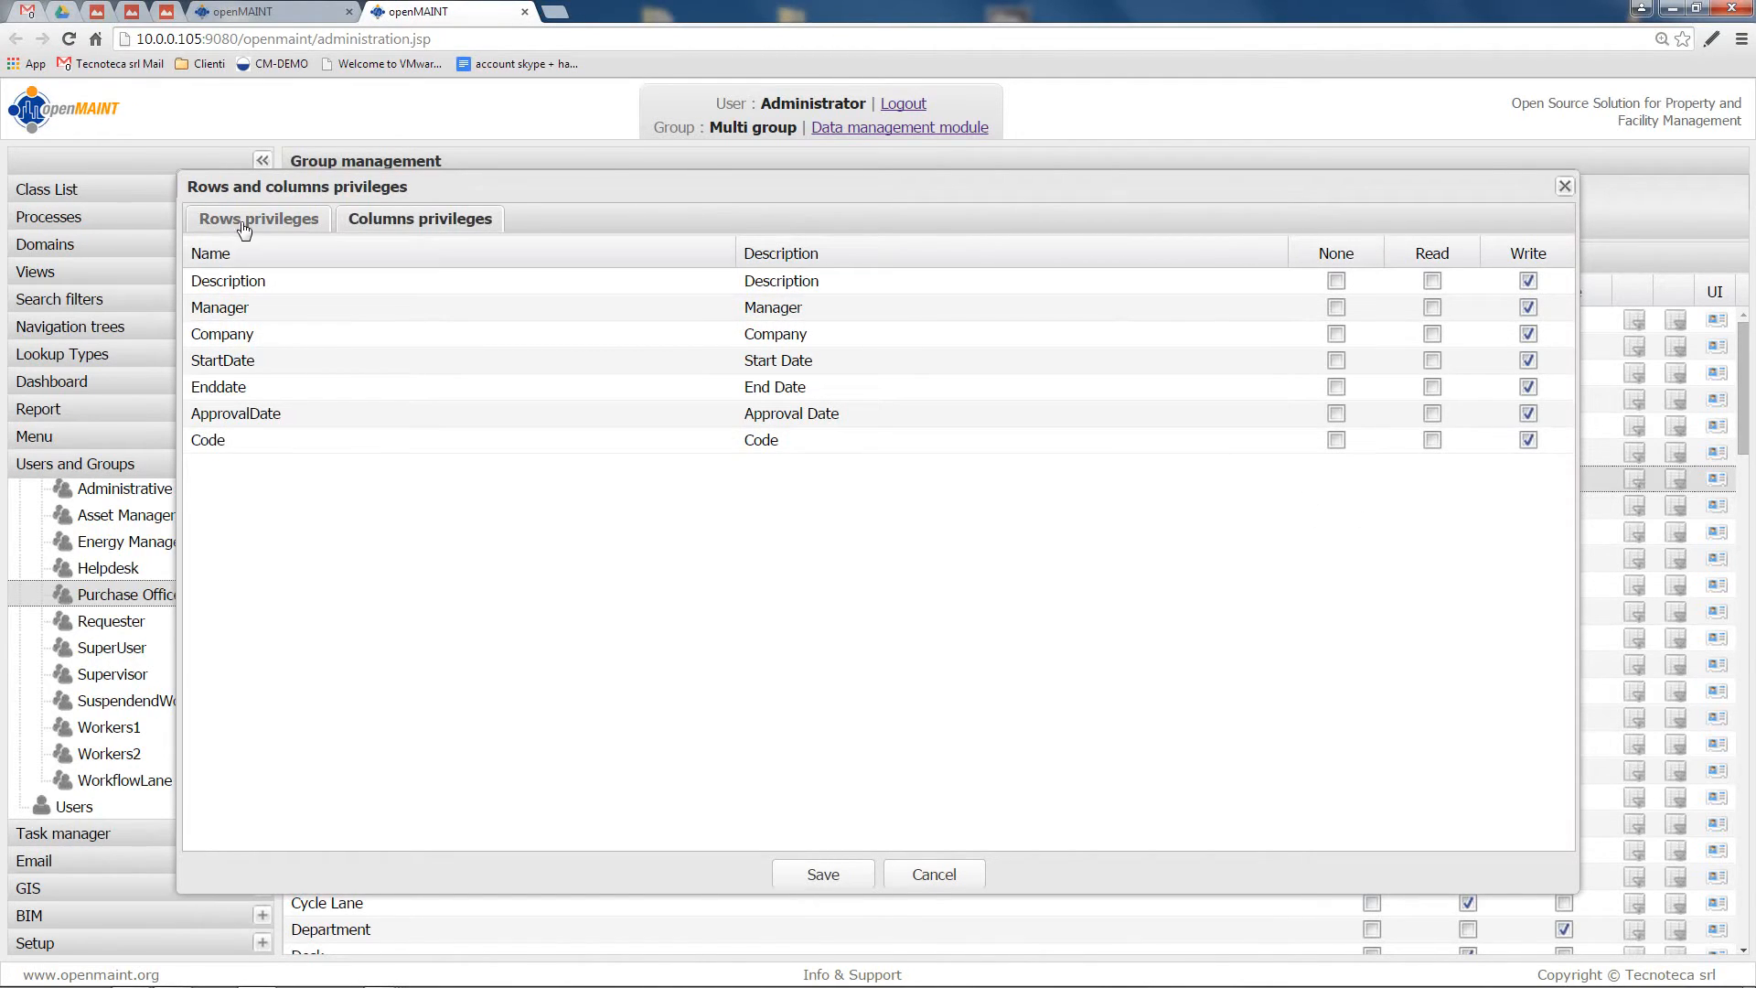
Filter Budget rows to Description contains 'test' and save the privileges
{"action": "left_click", "coordinate": [258, 218]}
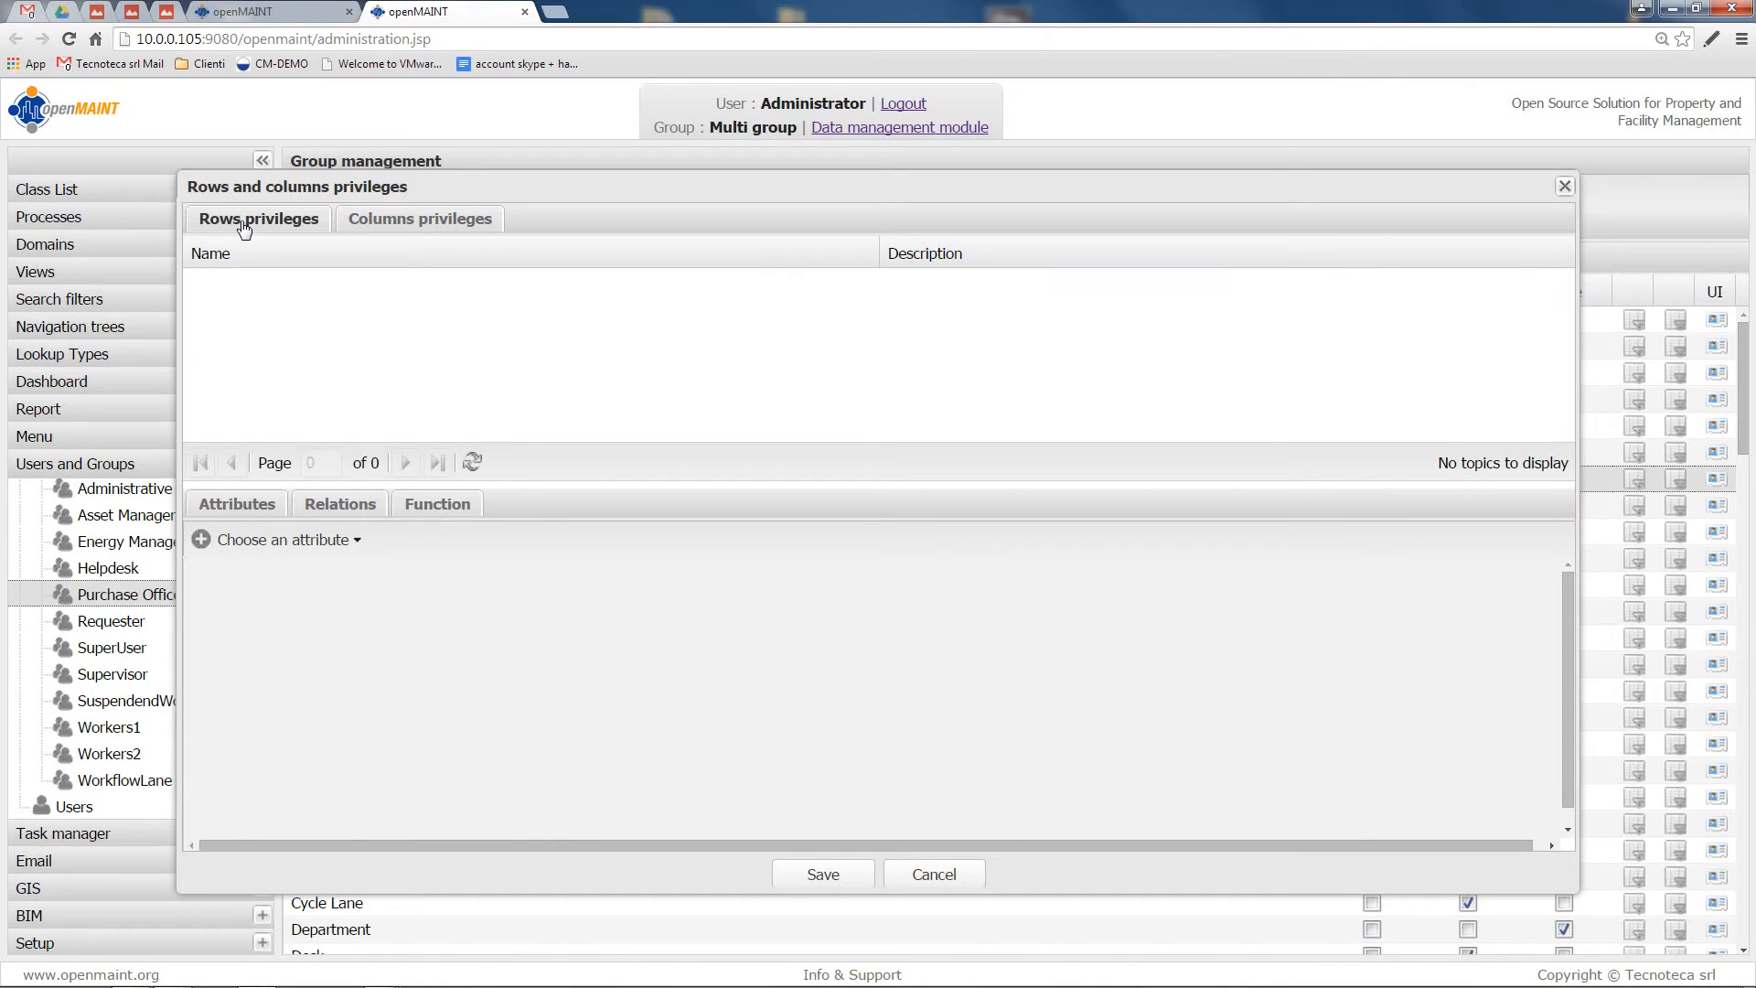
{"action": "mouse_move", "coordinate": [342, 531]}
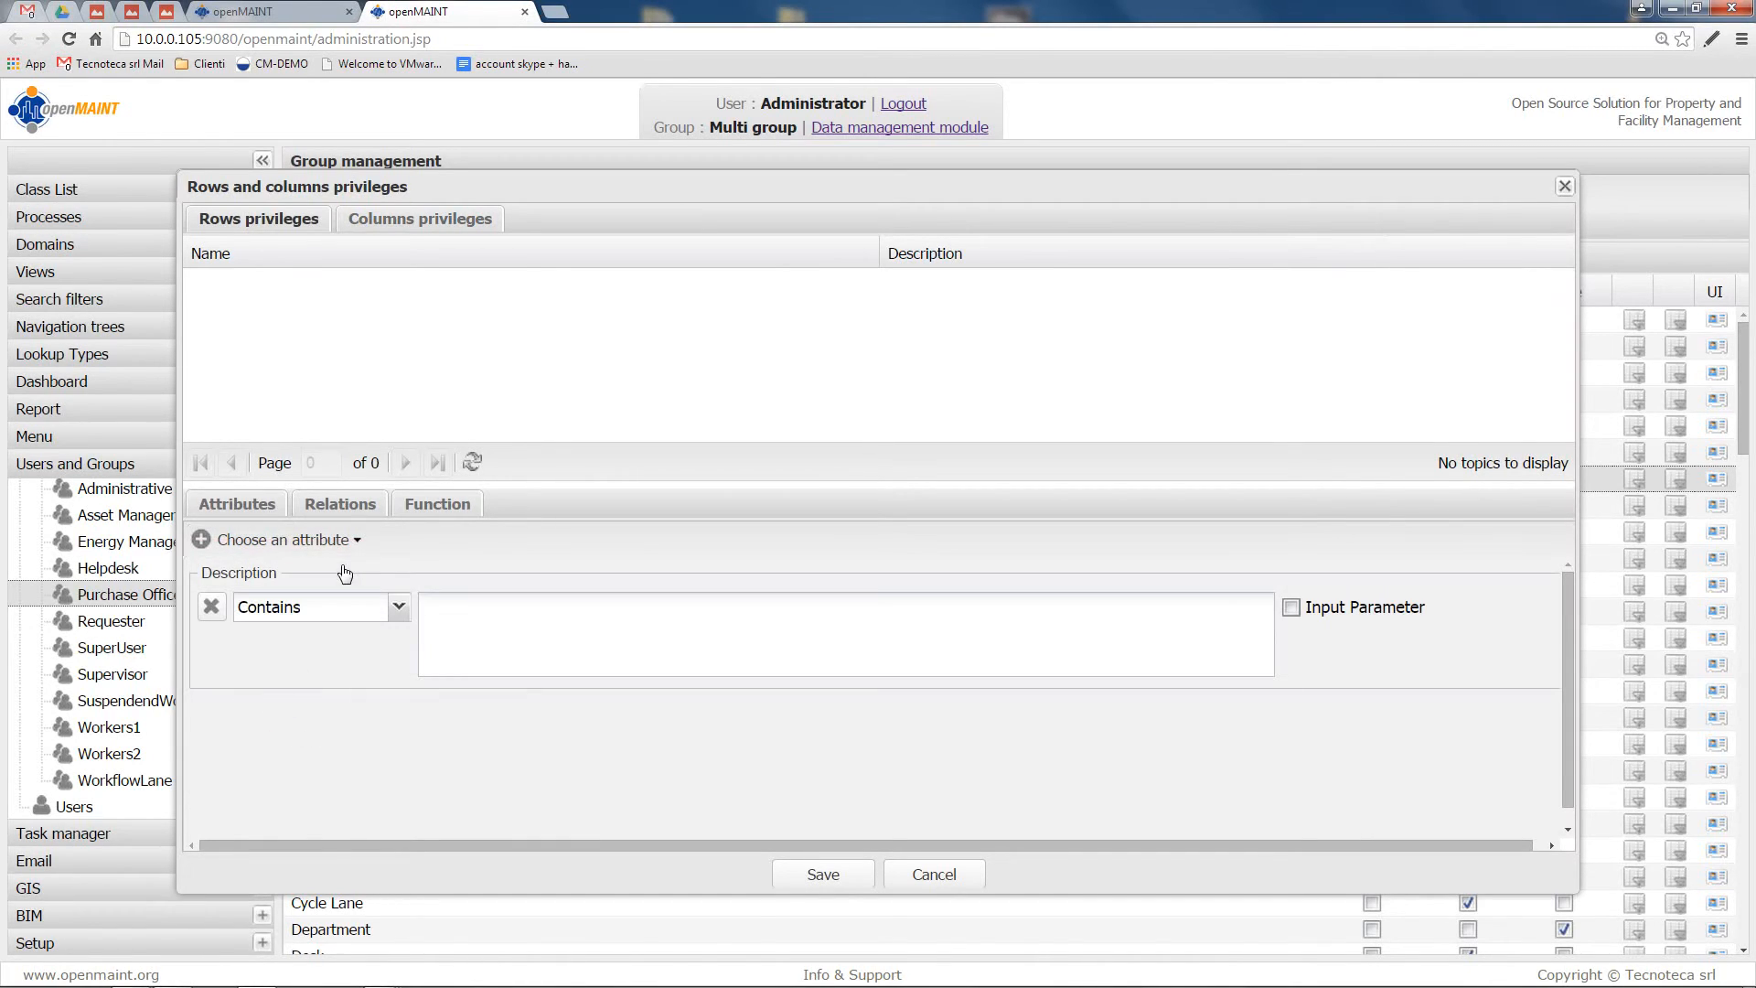
{"action": "type", "text": "t"}
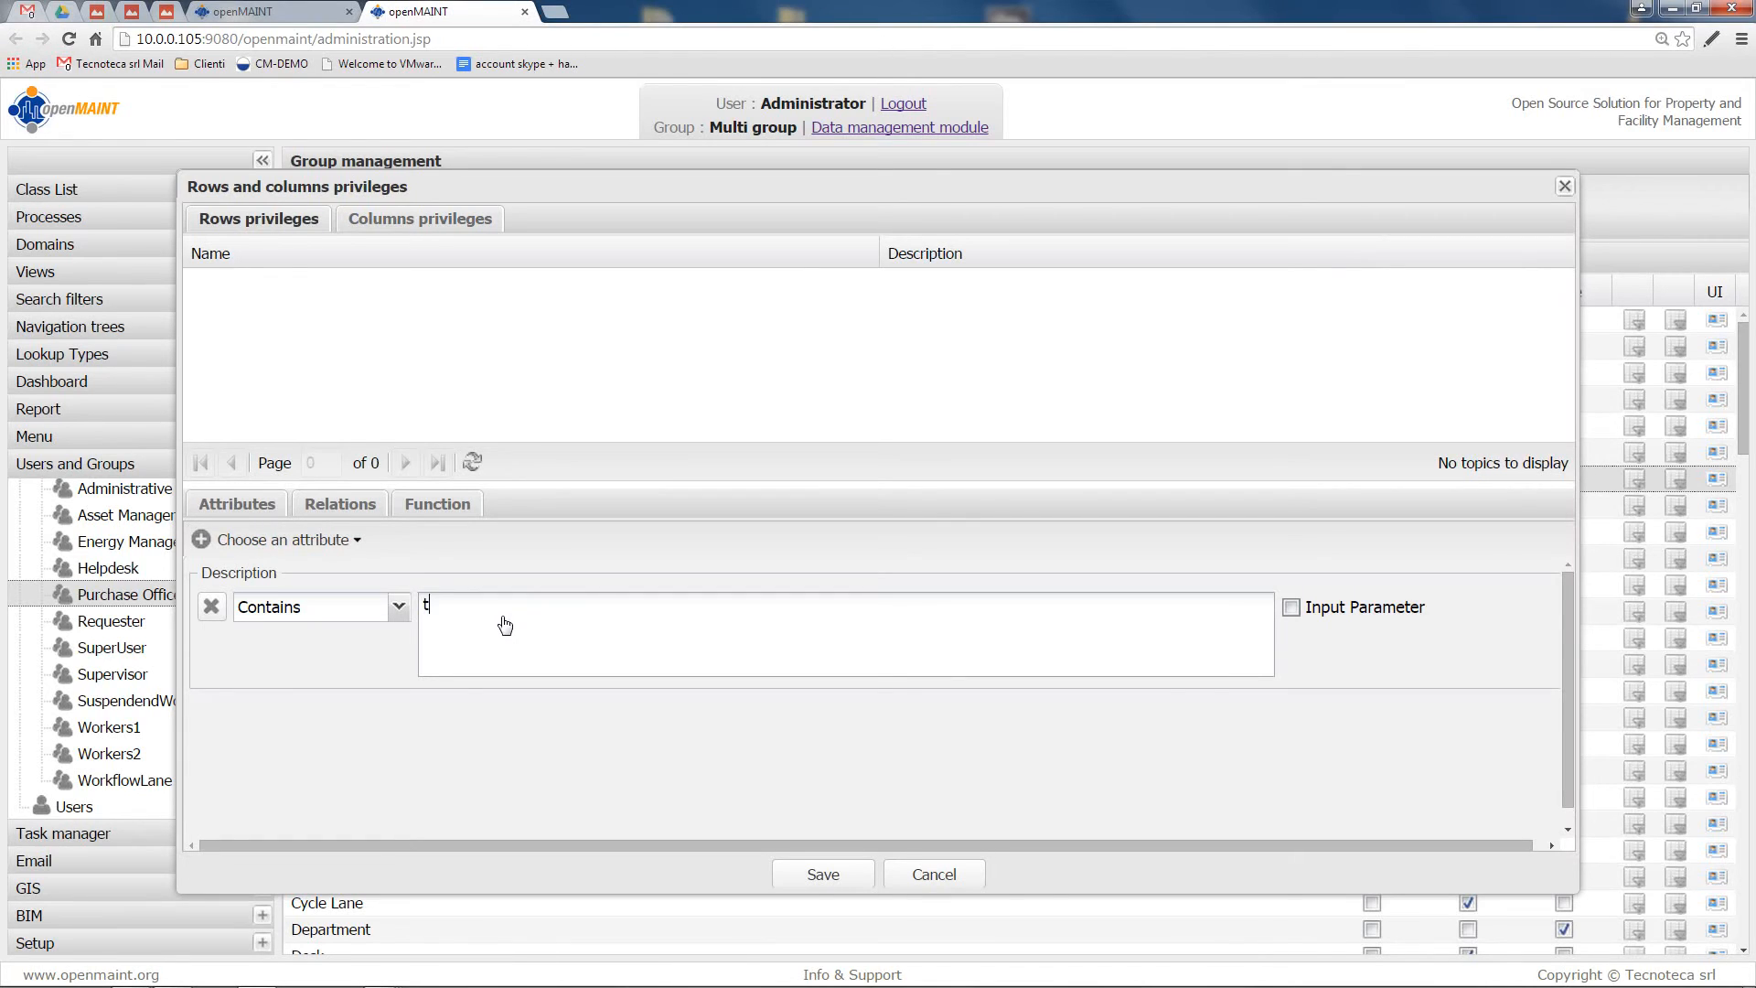
{"action": "type", "text": "est"}
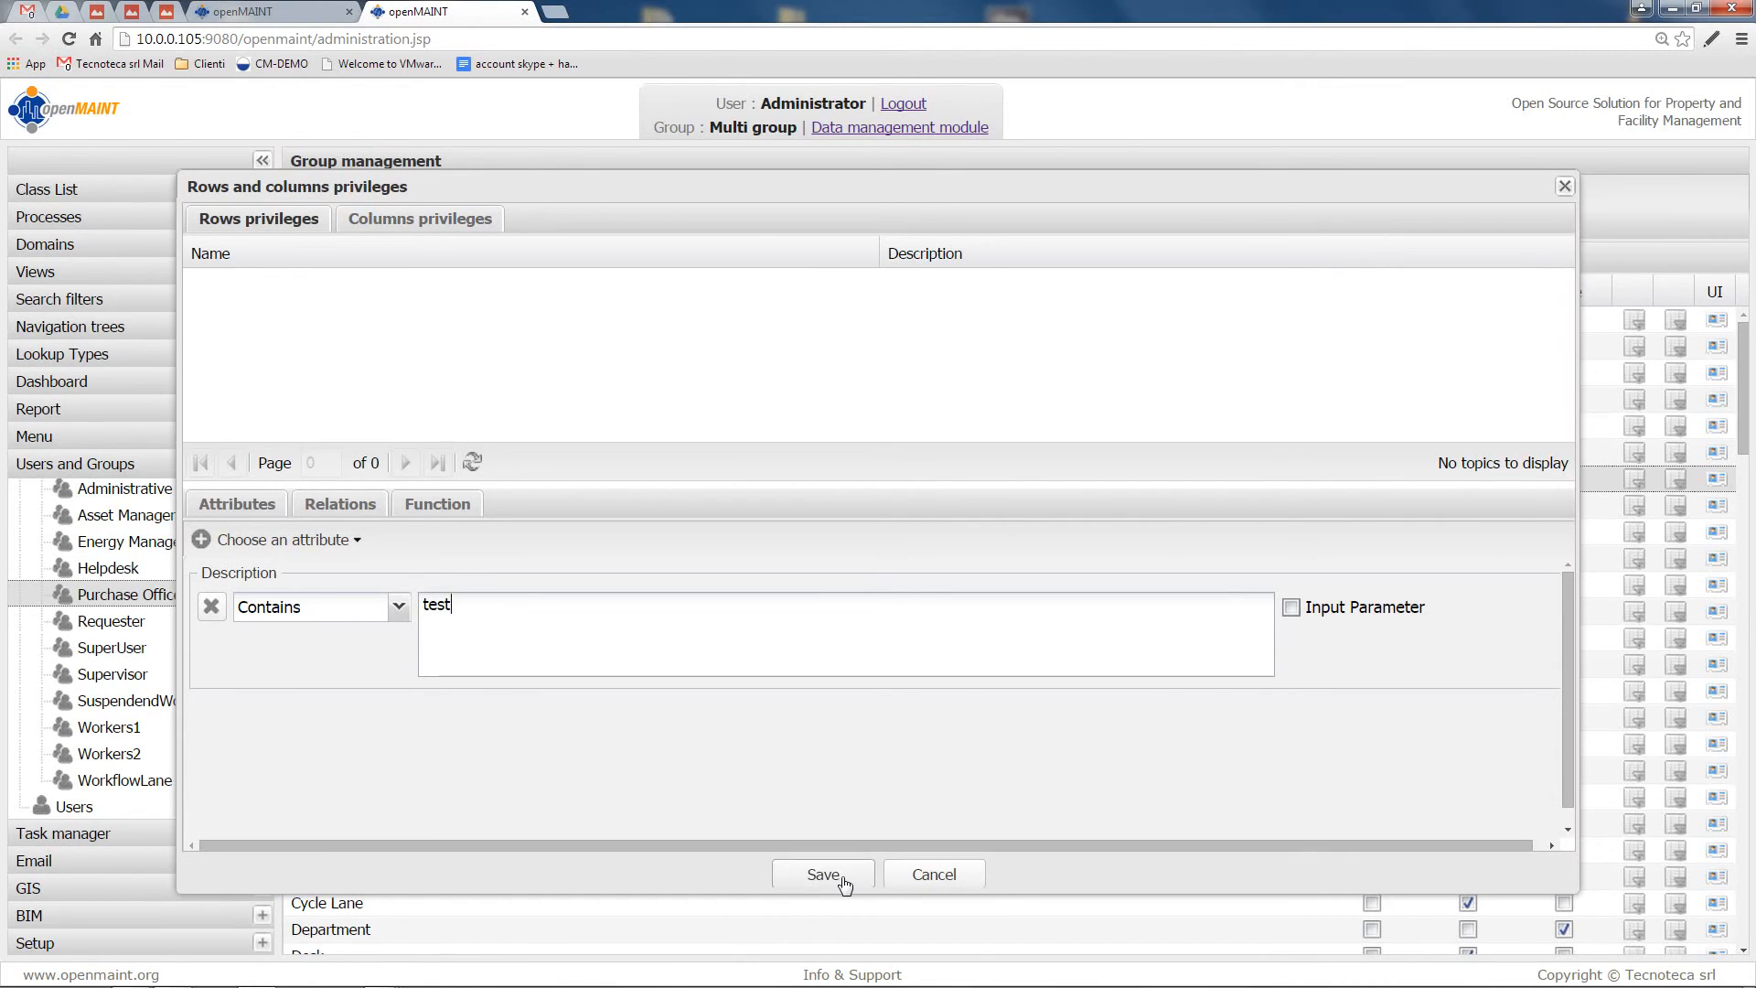
{"action": "left_click", "coordinate": [821, 874]}
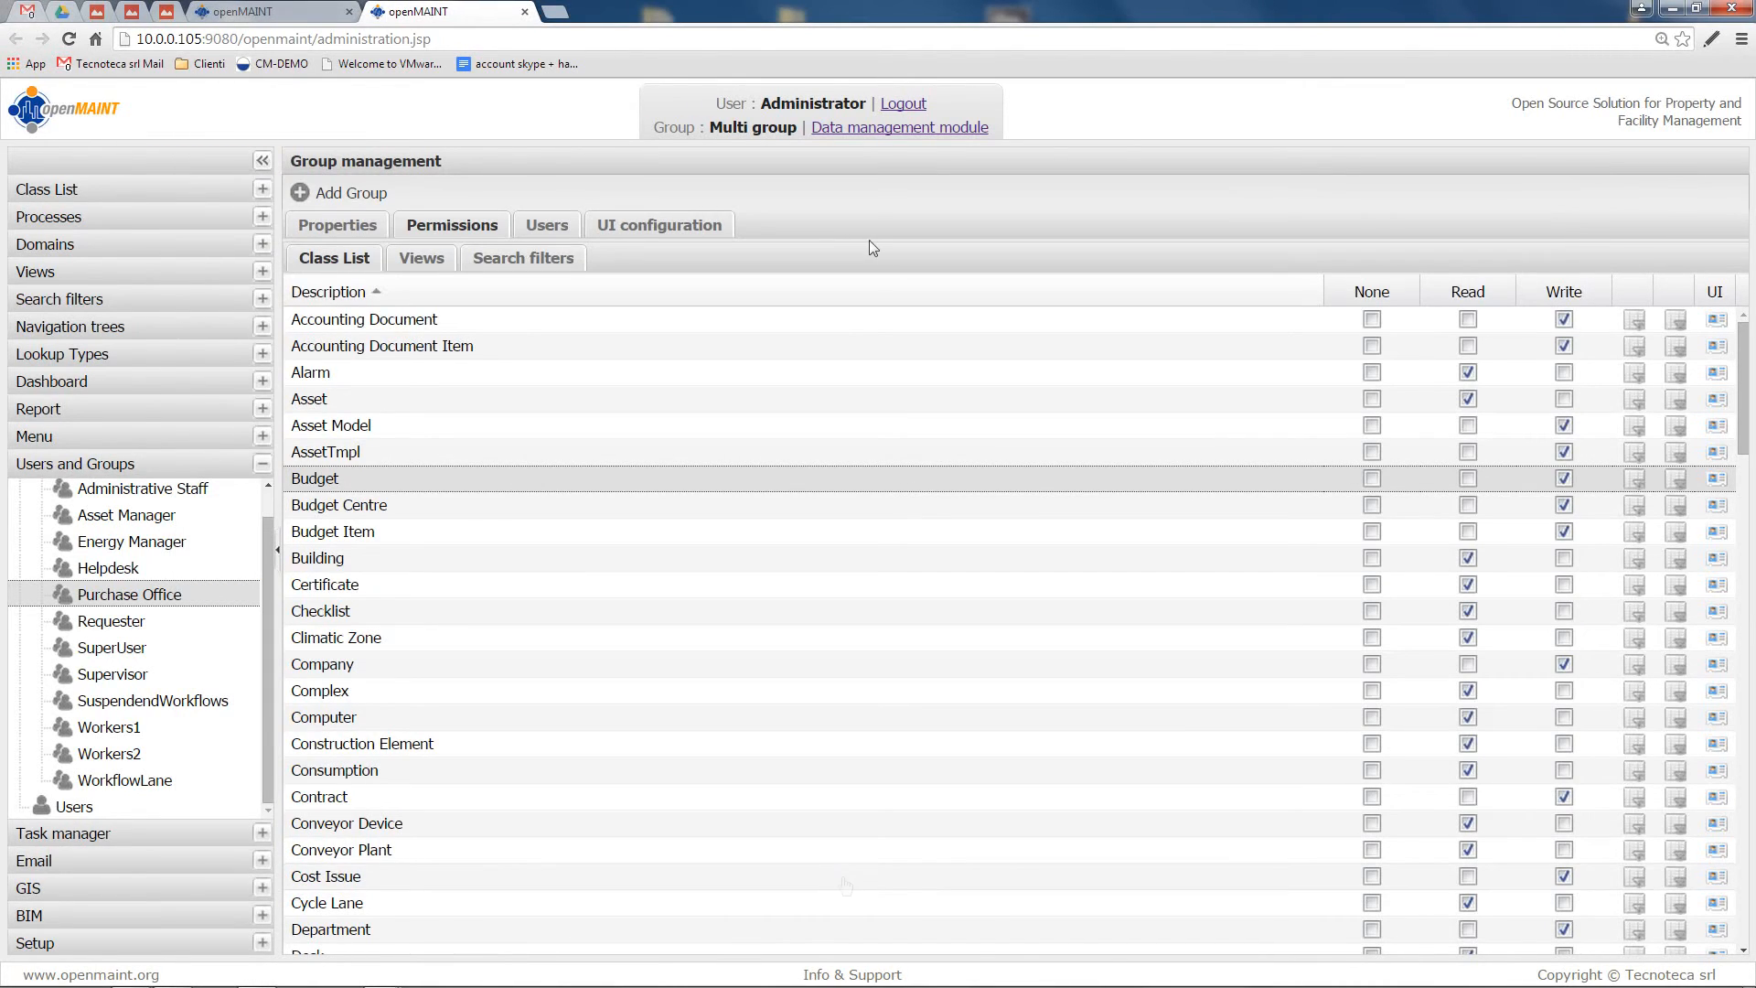